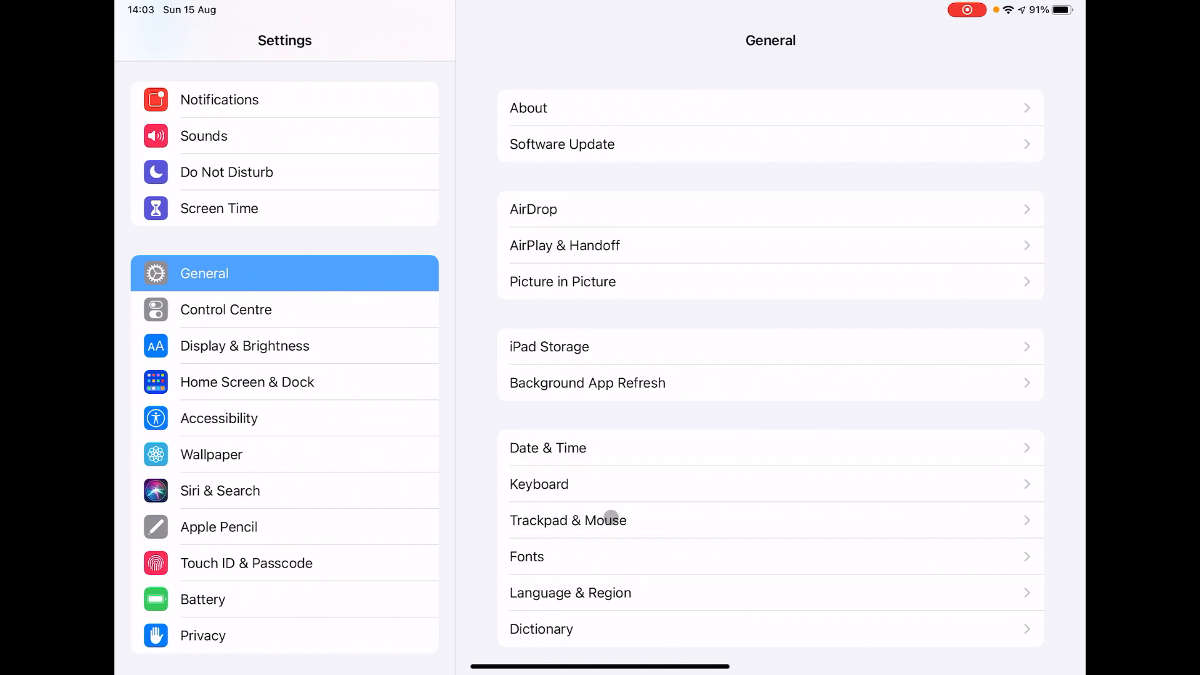
# Show the Trackpad & Mouse page and nudge the Tracking Speed slider slightly.
pyautogui.click(567, 520)
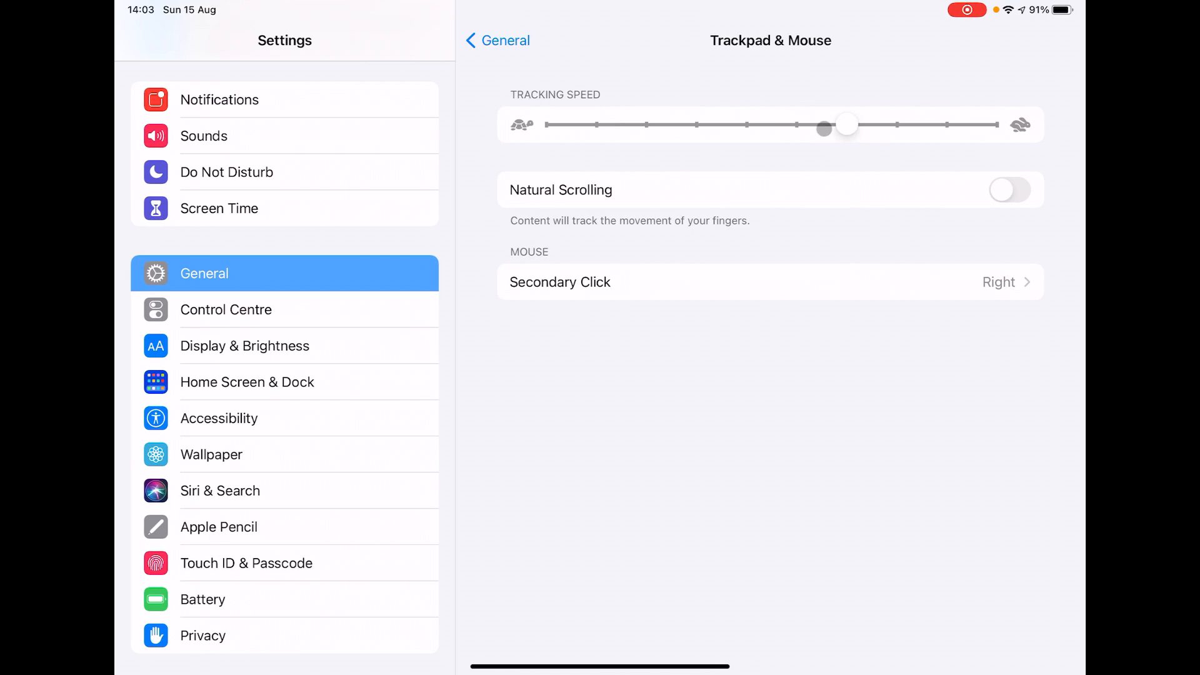
pyautogui.moveTo(824, 127); pyautogui.dragTo(846, 128)
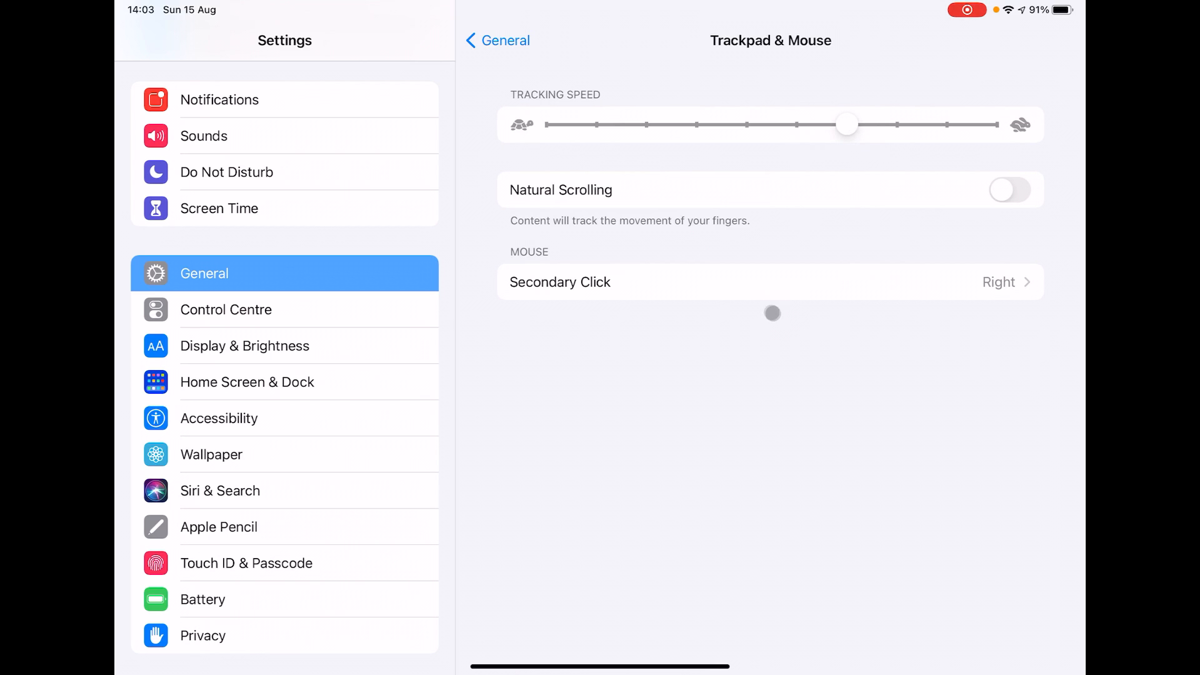
pyautogui.moveTo(857, 165)
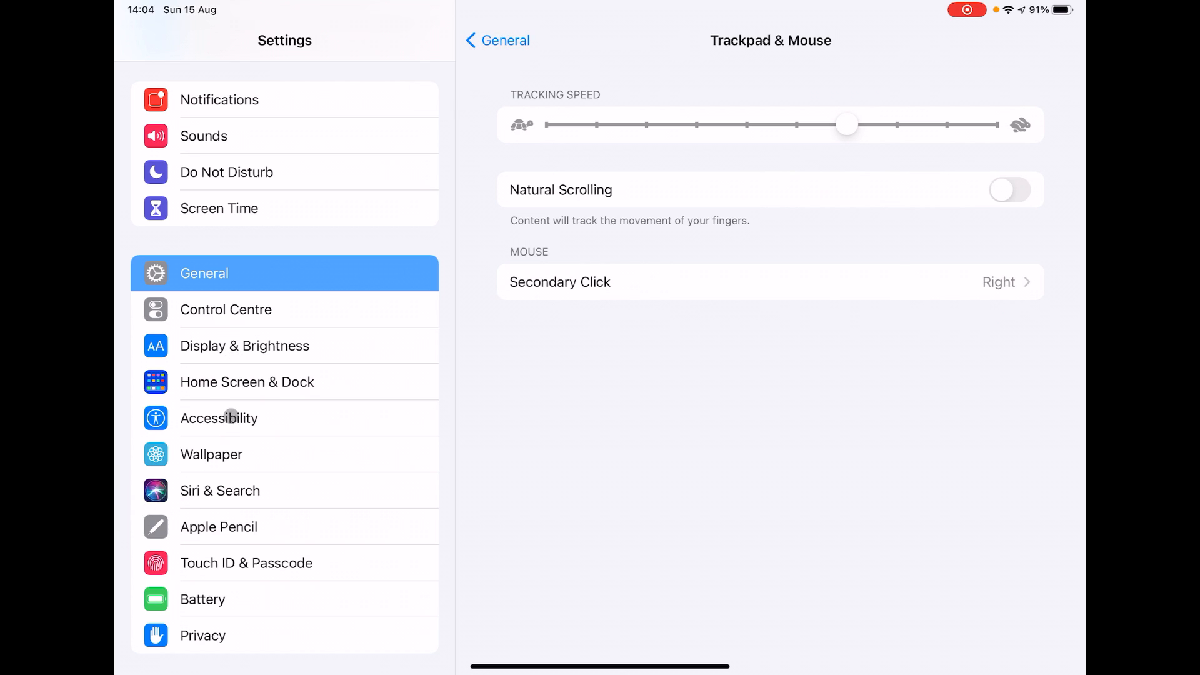
# Reach Pointer Control under Accessibility and test Scrolling Speed at its fastest.
pyautogui.click(219, 417)
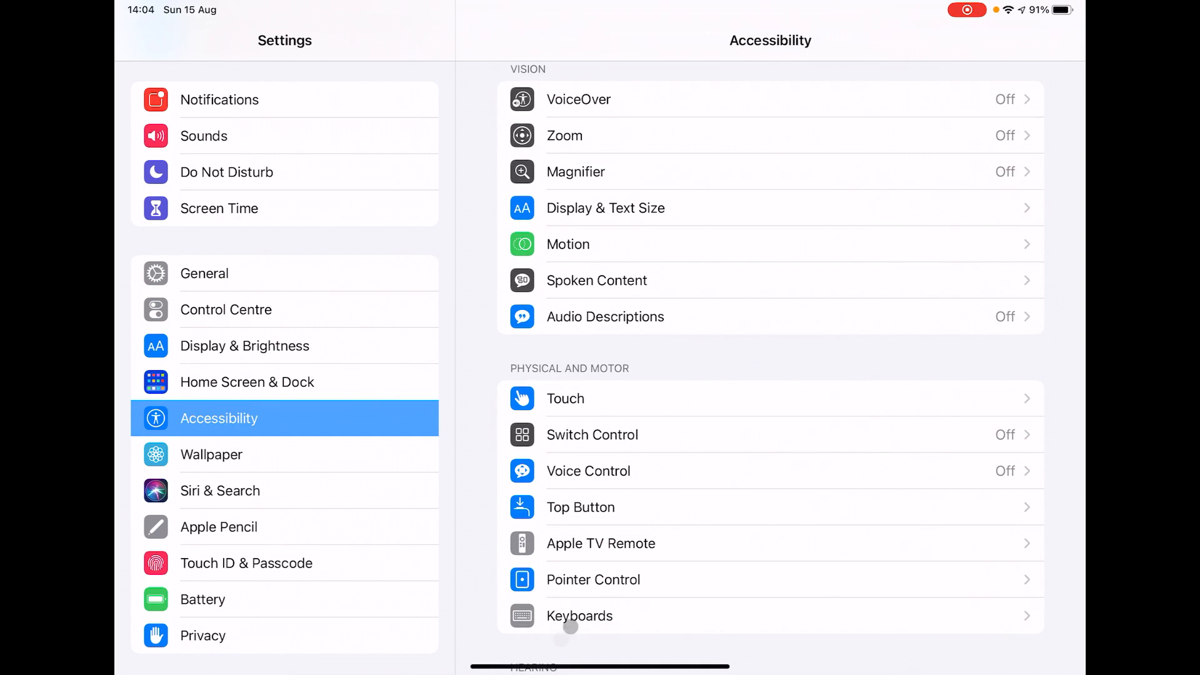
pyautogui.click(592, 578)
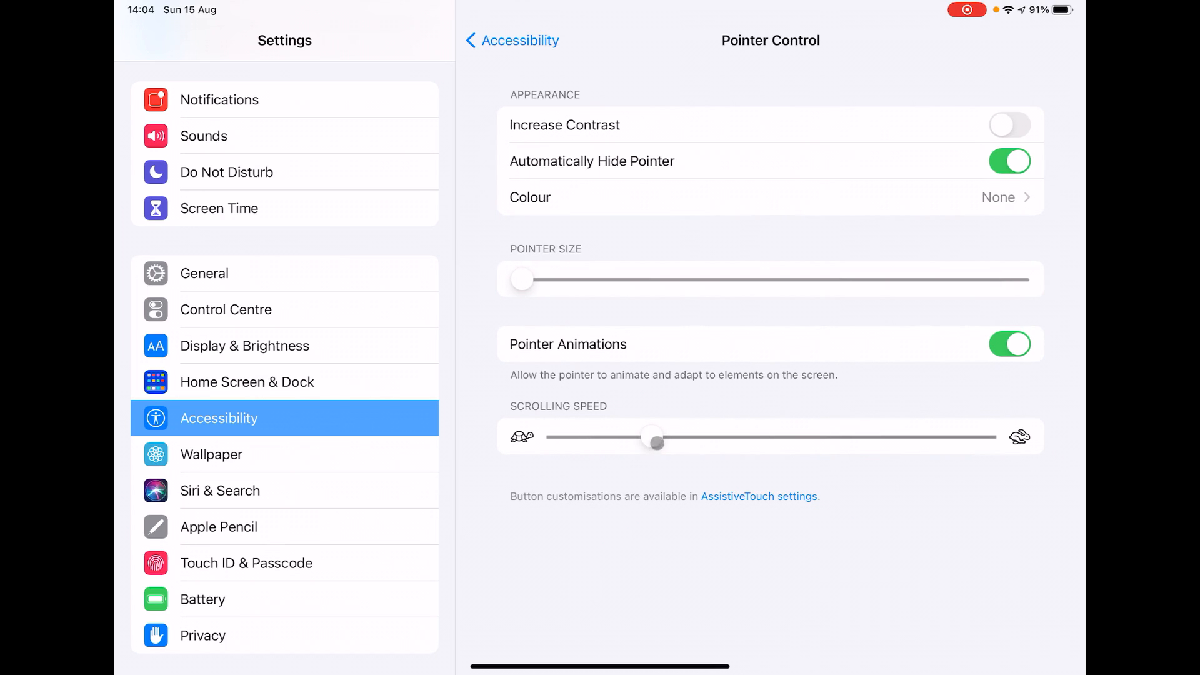
pyautogui.moveTo(653, 442); pyautogui.dragTo(963, 438)
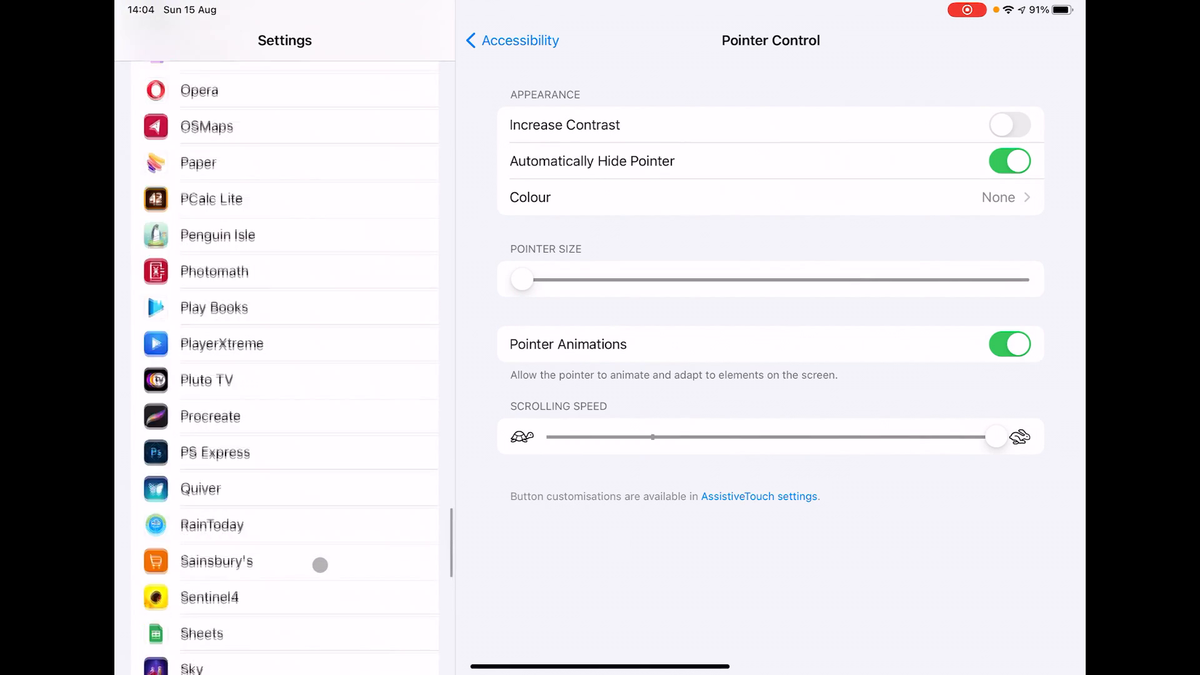
pyautogui.scroll(-3)
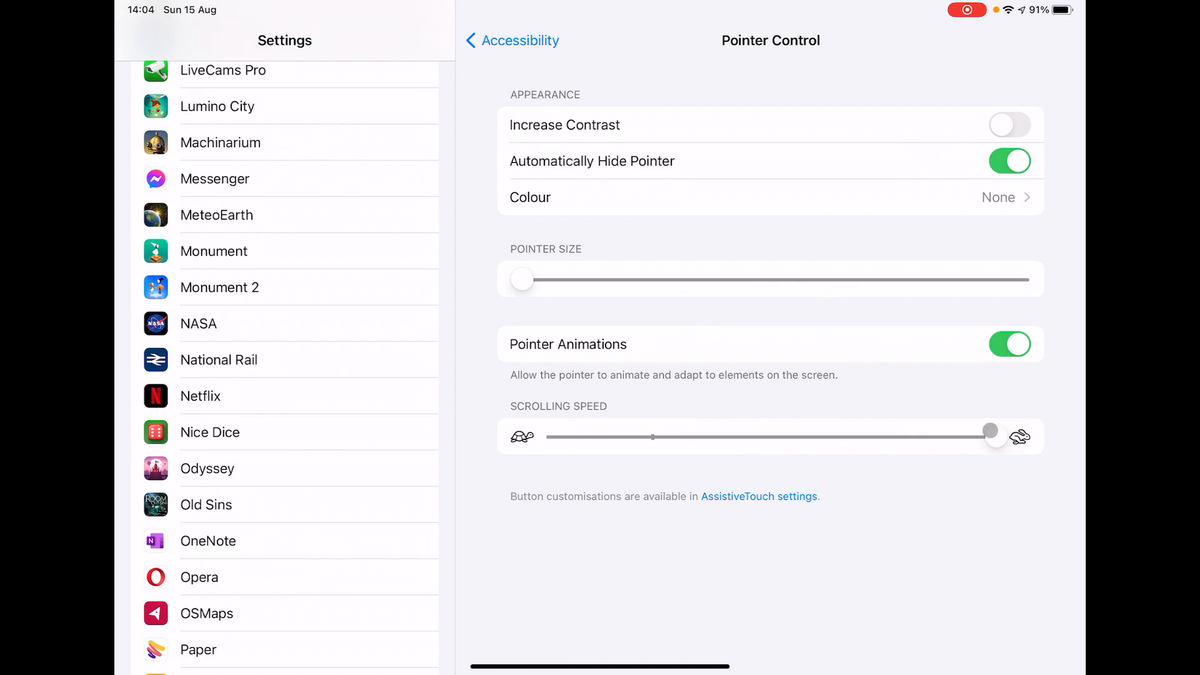
# Set Scrolling Speed to its slowest and test it by scrolling the sidebar.
pyautogui.moveTo(990, 436); pyautogui.dragTo(547, 436)
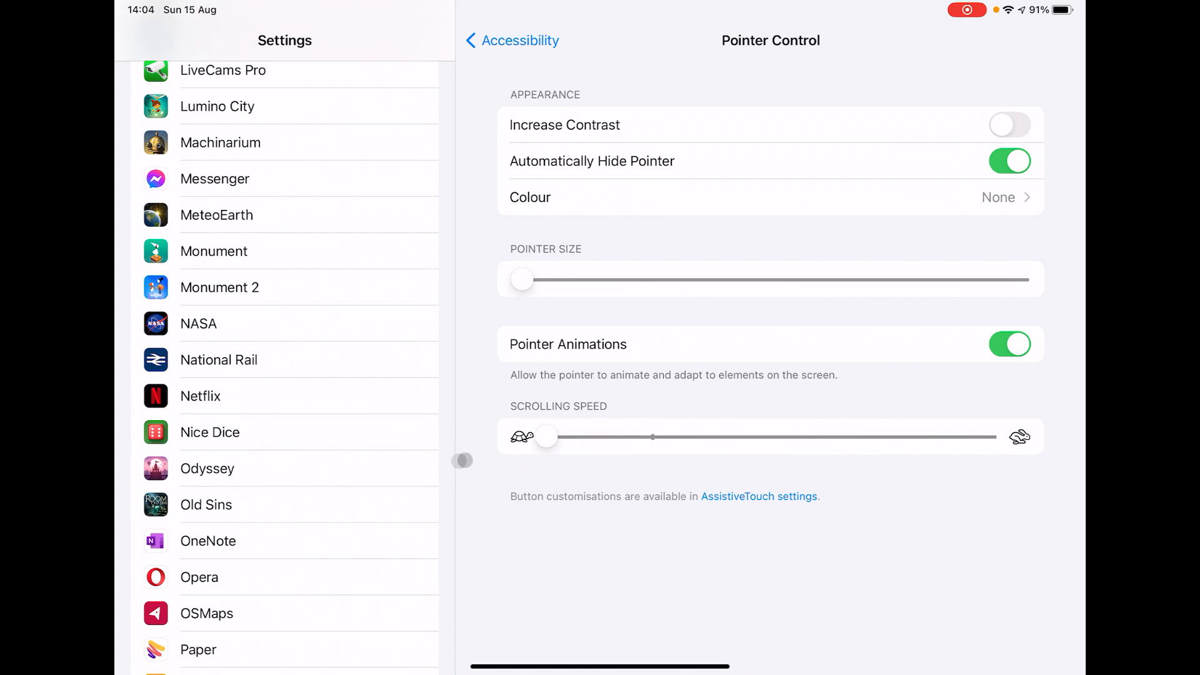
pyautogui.scroll(-3)
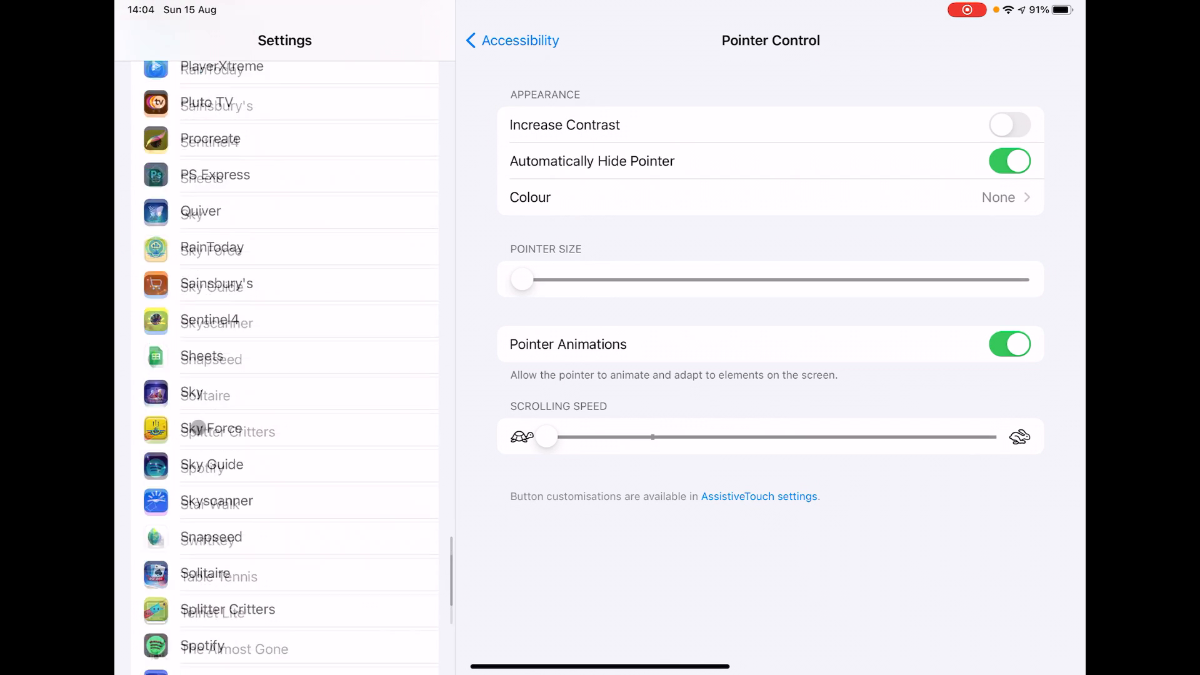
pyautogui.scroll(-3)
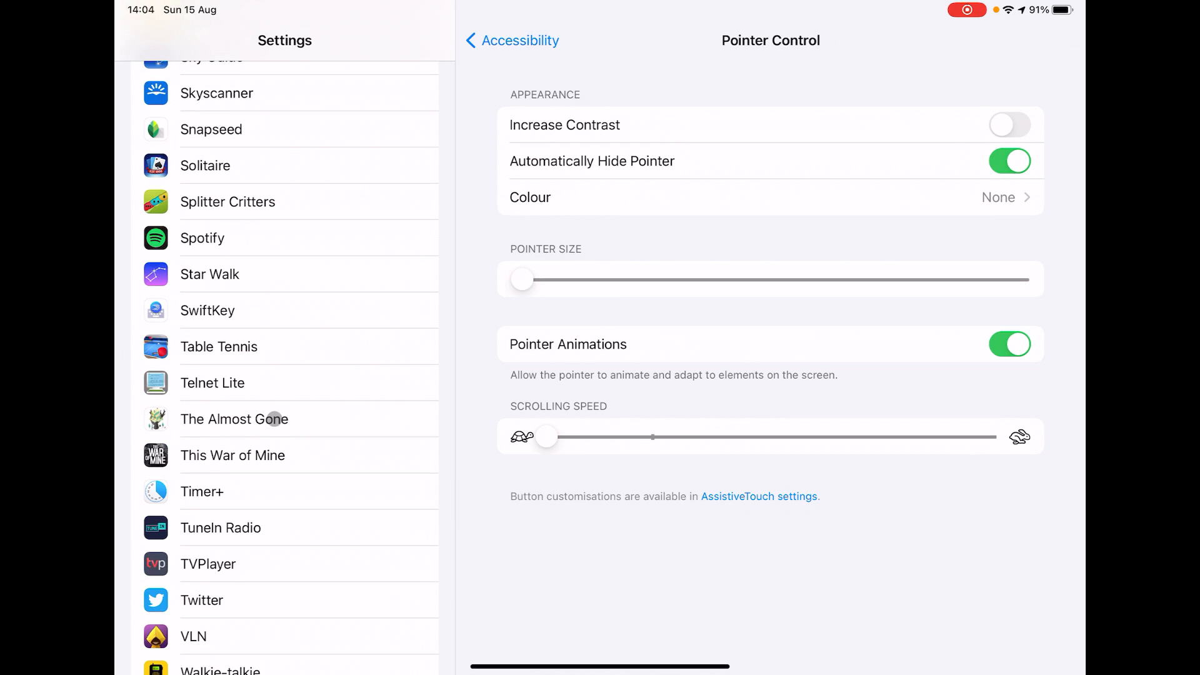